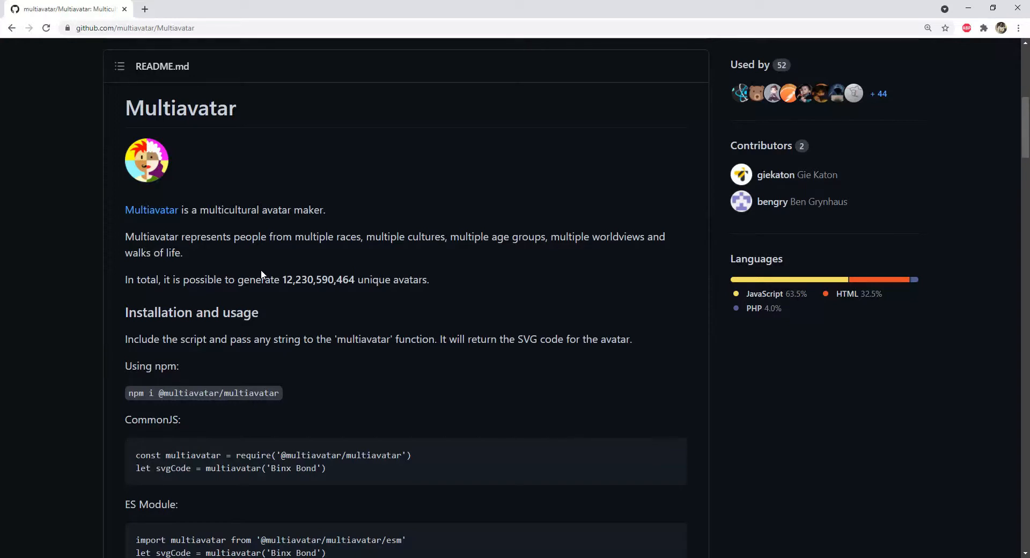
{"action": "mouse_move", "coordinate": [220, 276]}
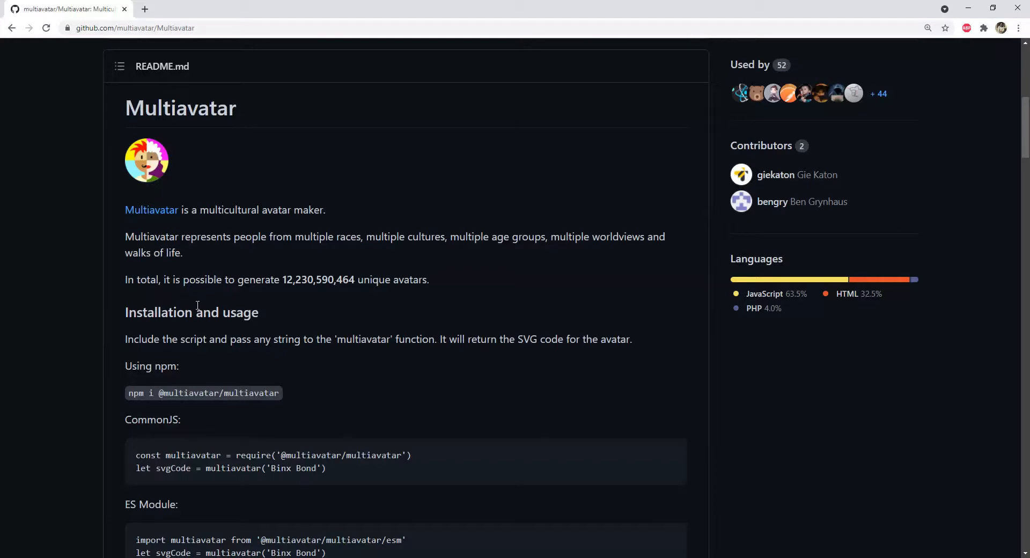
{"action": "mouse_move", "coordinate": [467, 327]}
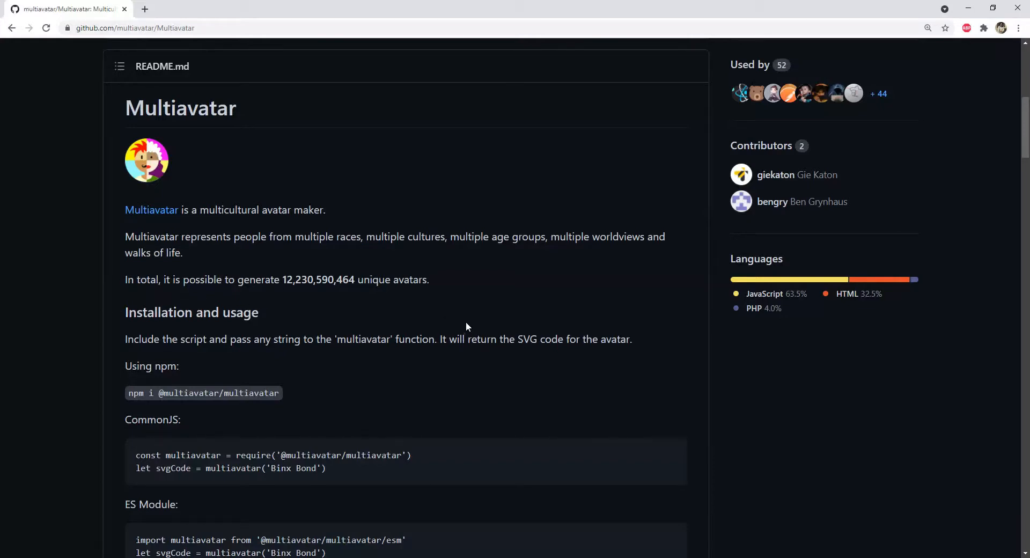
Scroll to the README's Info section and highlight the list of six avatar parts
{"action": "scroll", "scroll_direction": "down", "scroll_amount": 3}
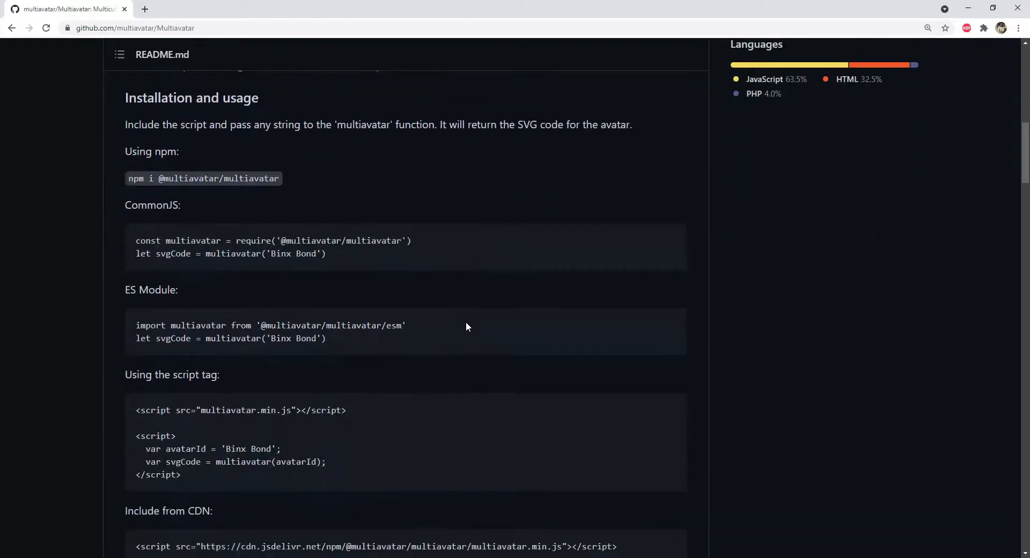
{"action": "scroll", "scroll_direction": "down", "scroll_amount": 3}
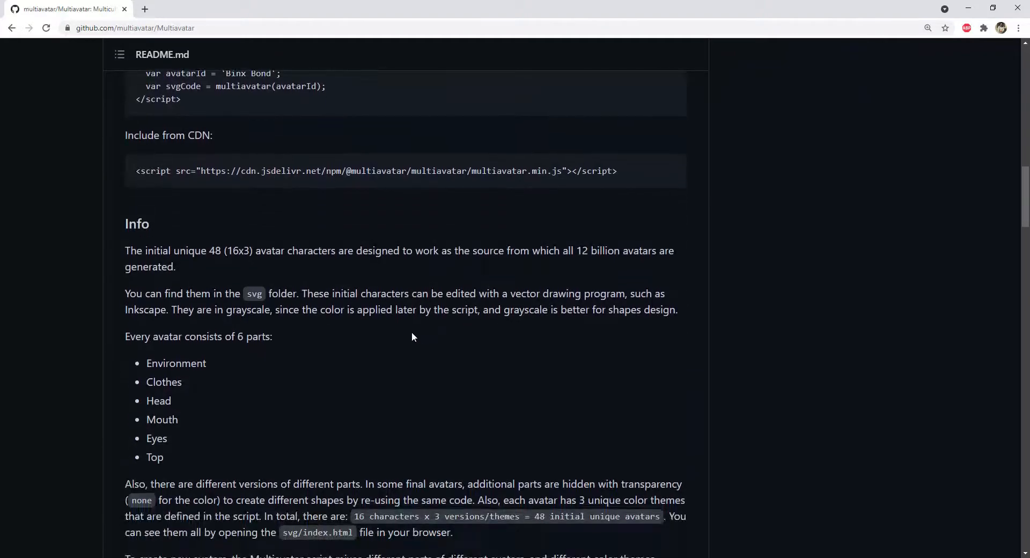
{"action": "left_click_drag", "start_coordinate": [146, 363], "coordinate": [164, 457]}
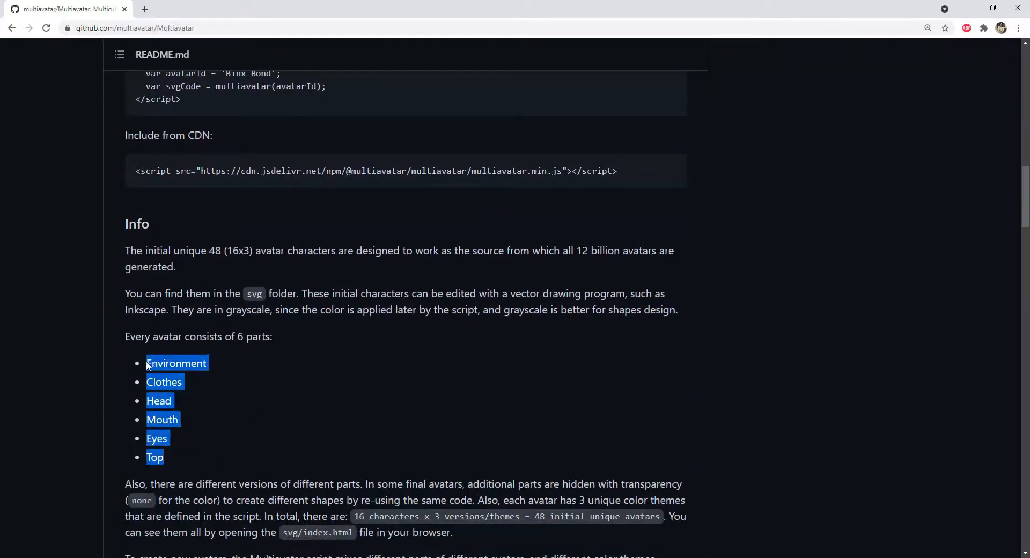
{"action": "left_click", "coordinate": [365, 408]}
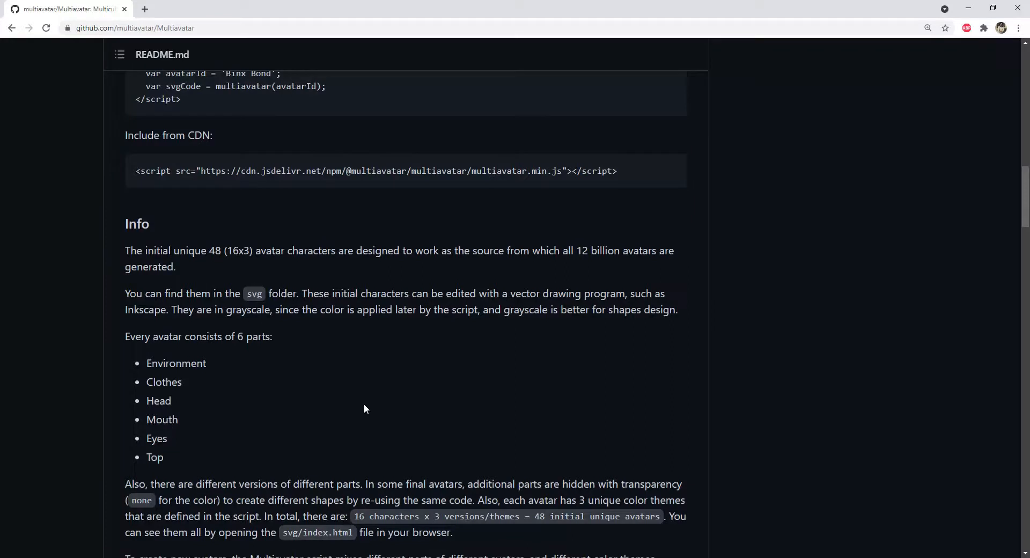
{"action": "mouse_move", "coordinate": [357, 356]}
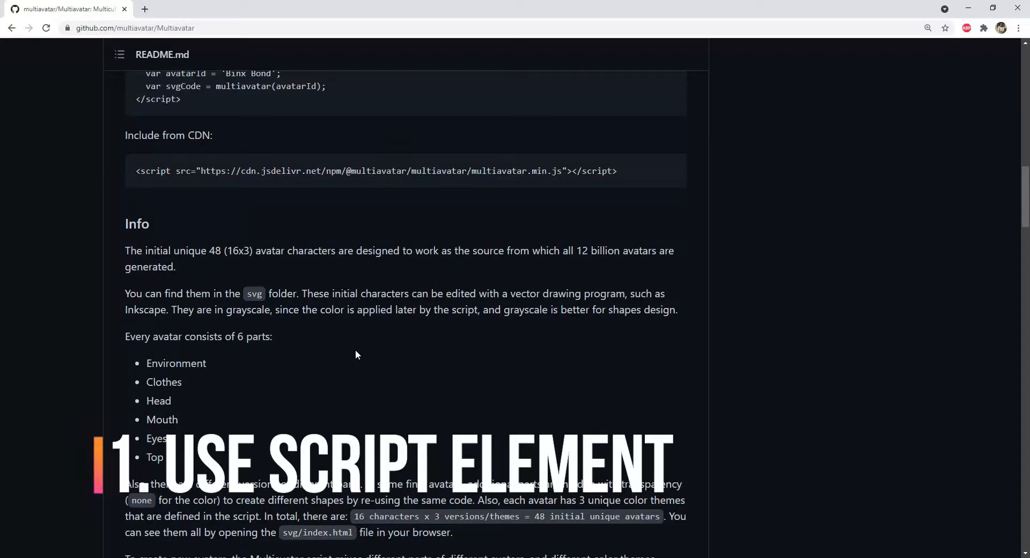
Scroll back up and highlight the npm install command for Multiavatar
{"action": "scroll", "scroll_direction": "up", "scroll_amount": 3}
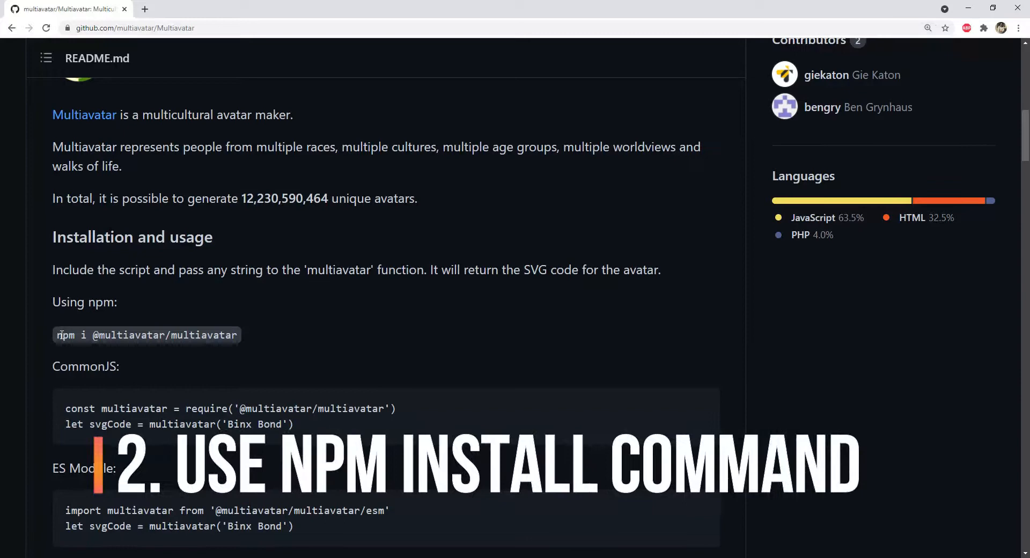
{"action": "left_click_drag", "start_coordinate": [58, 335], "coordinate": [164, 335]}
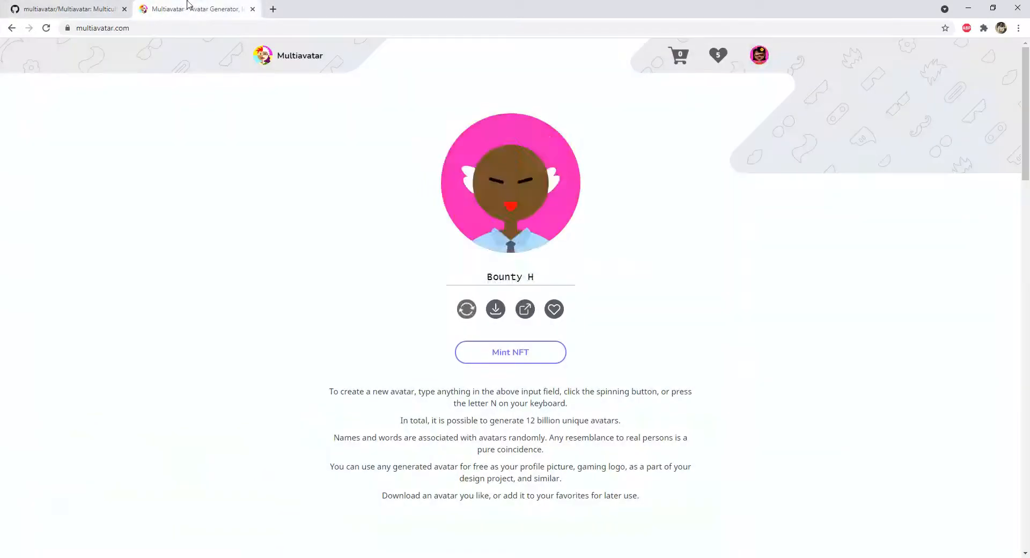
Regenerate random avatars four times with the refresh button, ending on the blue-haired Agent Smith avatar
{"action": "left_click", "coordinate": [467, 310]}
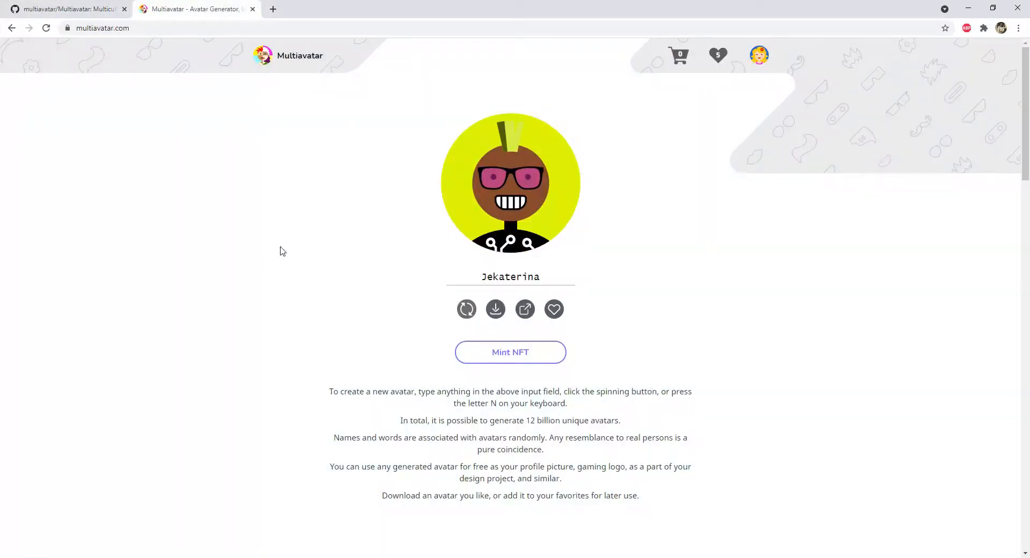
{"action": "left_click", "coordinate": [467, 309]}
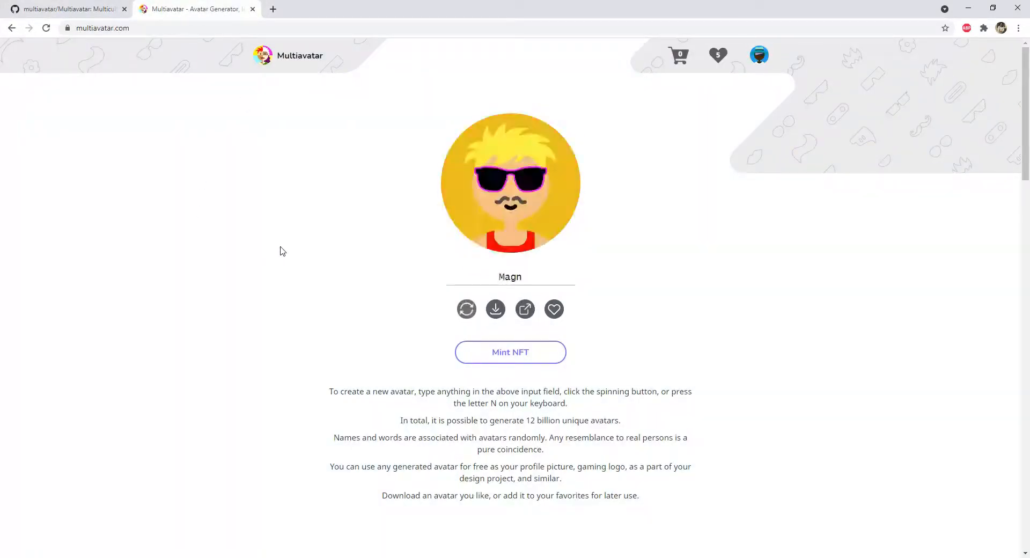
{"action": "left_click", "coordinate": [467, 309]}
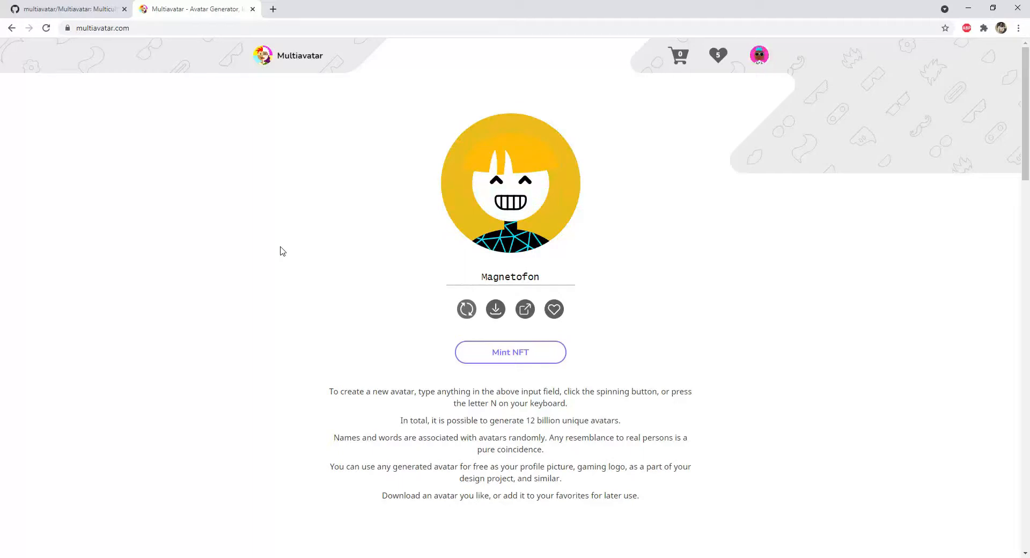
{"action": "left_click", "coordinate": [466, 309]}
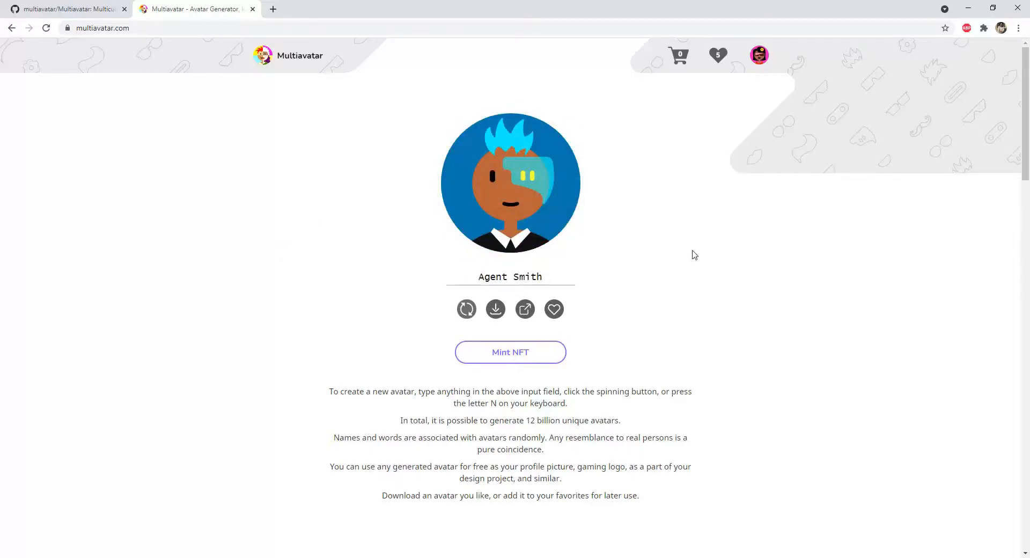
{"action": "type", "text": "so"}
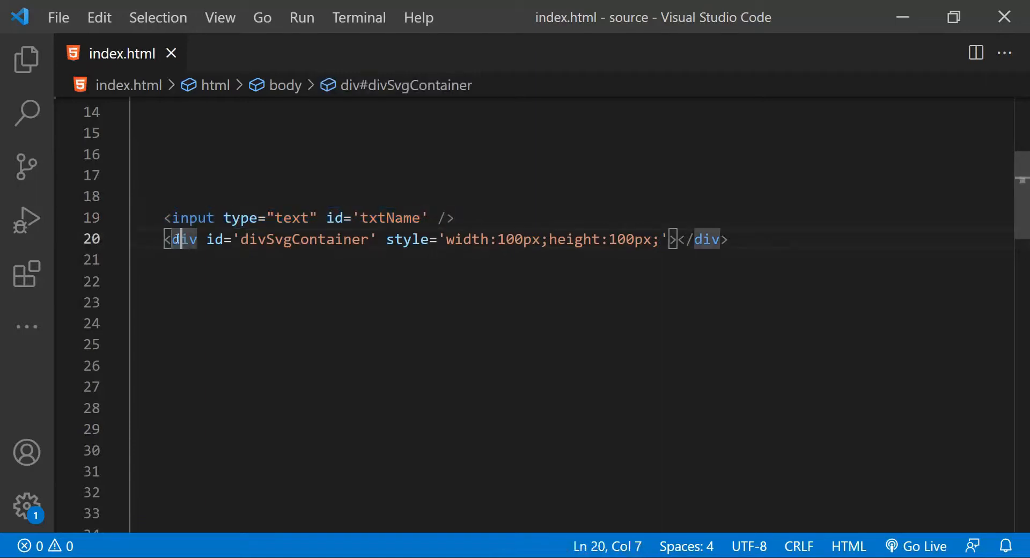
{"action": "left_click_drag", "start_coordinate": [177, 238], "coordinate": [412, 238]}
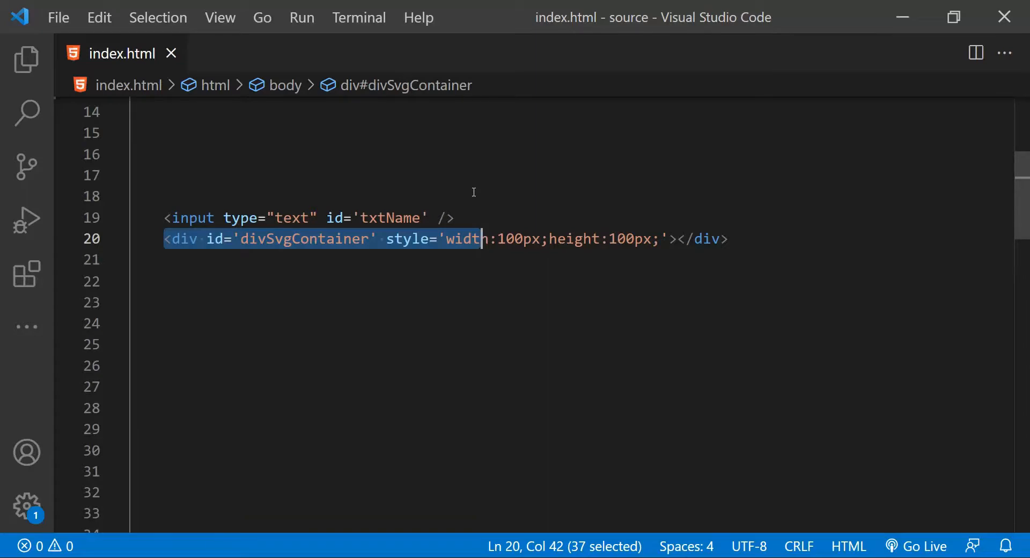
Review the updateAvatar code, pointing out the multiavatar function call and the svgEl variable
{"action": "scroll", "scroll_direction": "down", "scroll_amount": 3}
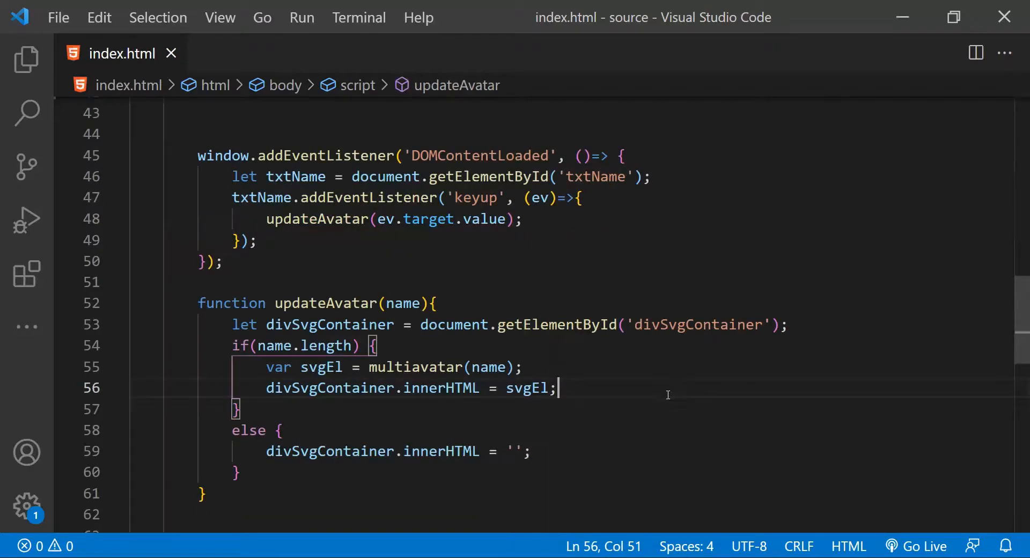
{"action": "mouse_move", "coordinate": [545, 265]}
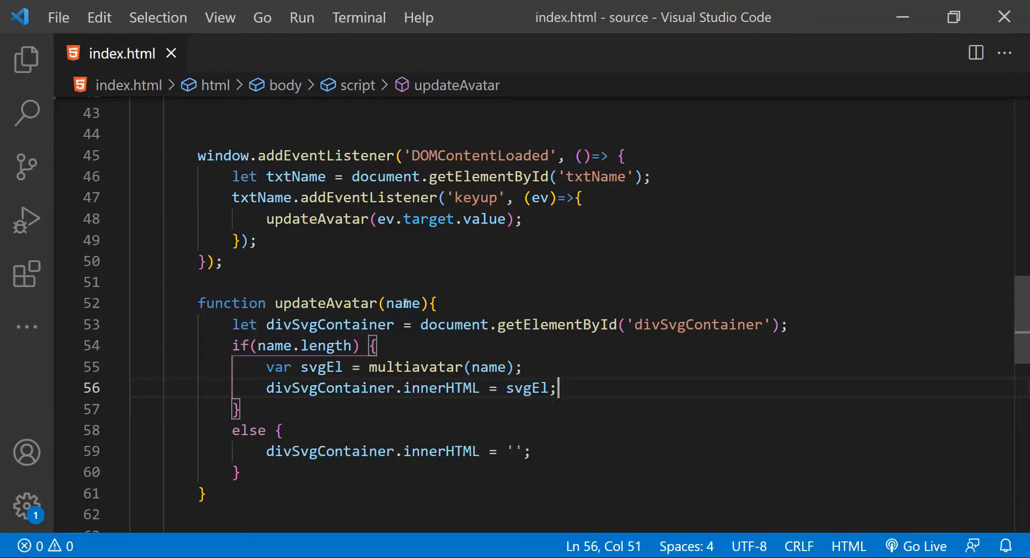
{"action": "double_click", "coordinate": [405, 302]}
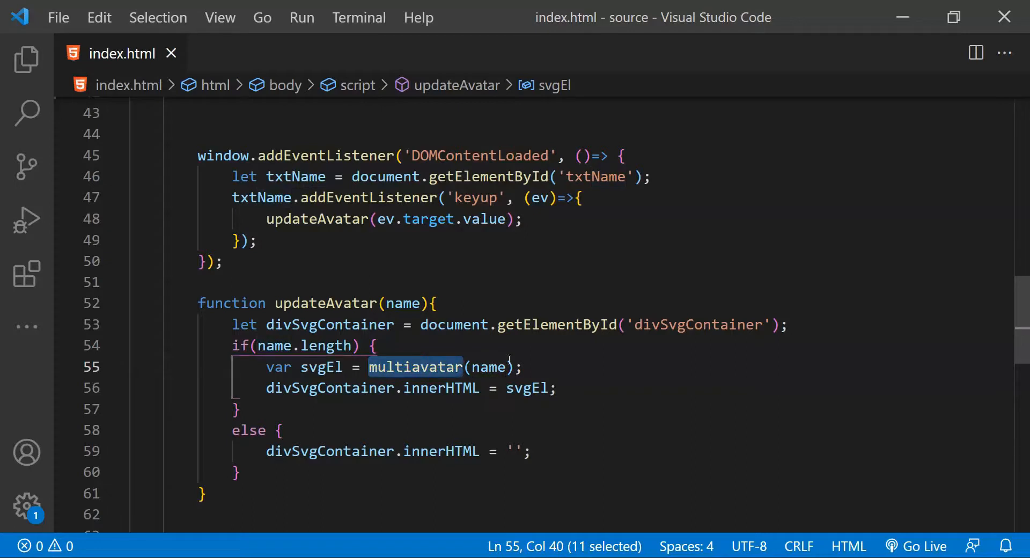
{"action": "mouse_move", "coordinate": [424, 358]}
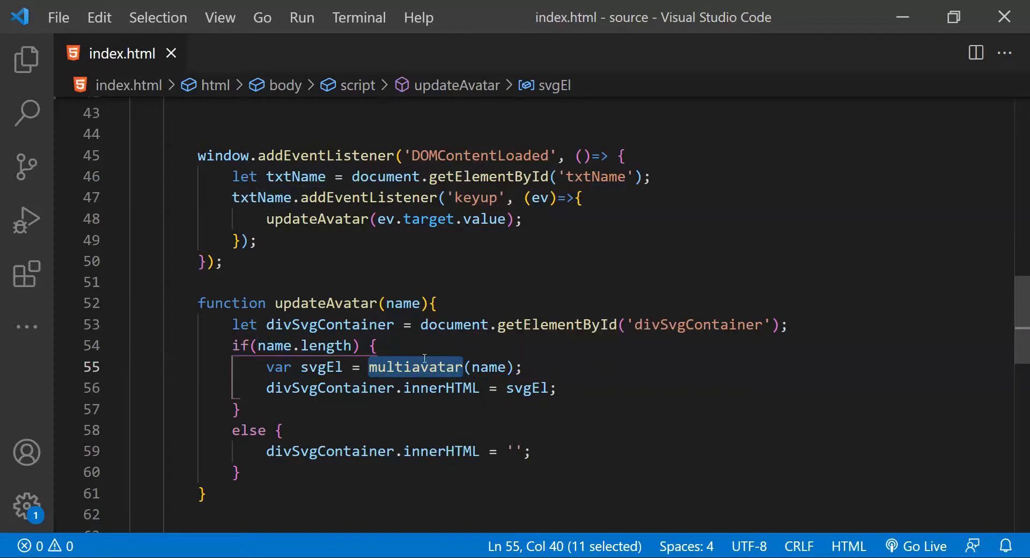
{"action": "left_click", "coordinate": [327, 367]}
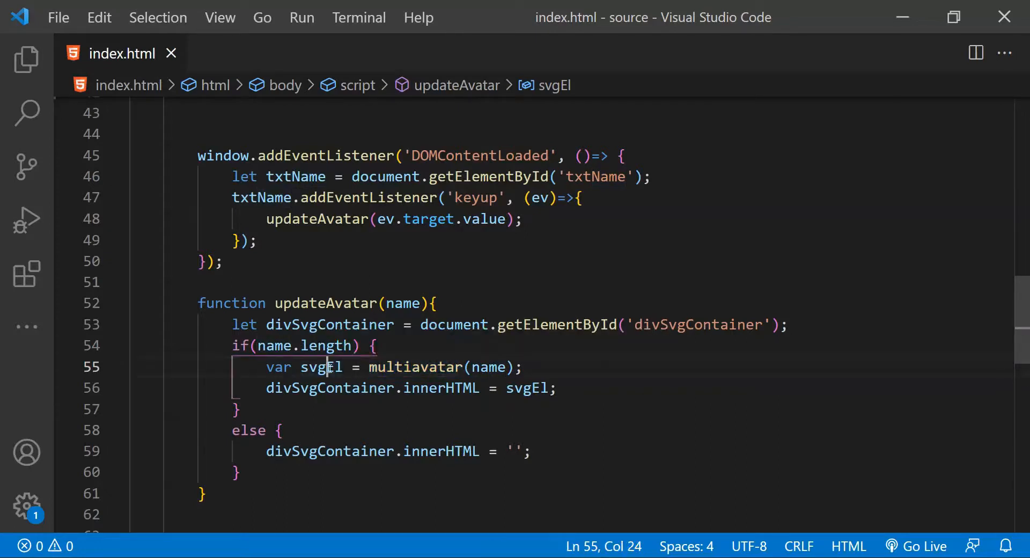
{"action": "double_click", "coordinate": [320, 367]}
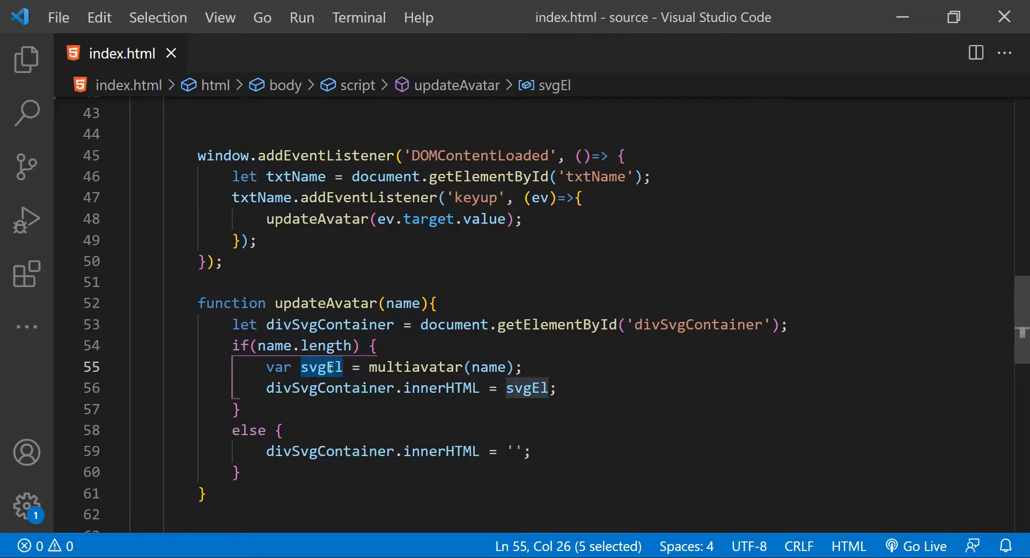
{"action": "double_click", "coordinate": [526, 388]}
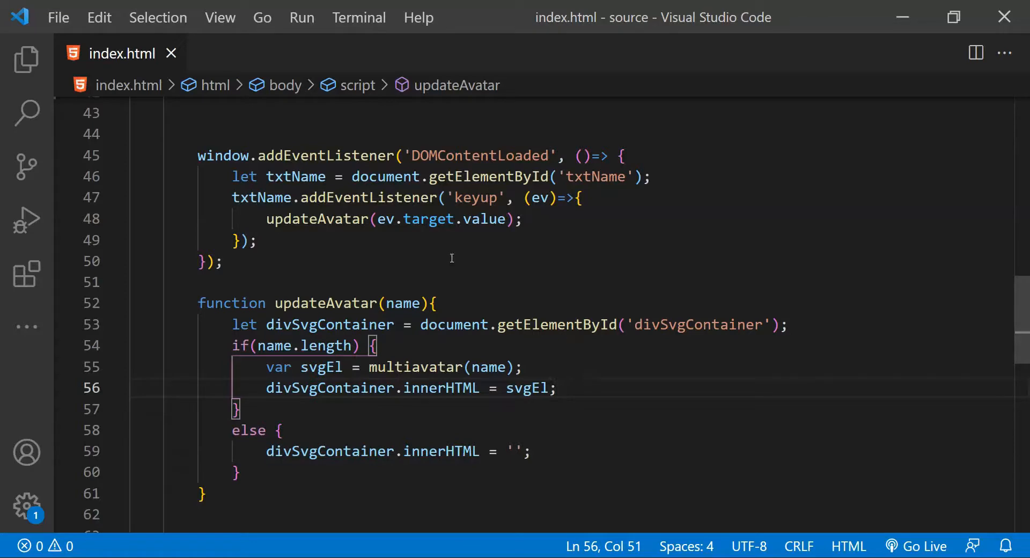
Serve index.html locally with Live Server so the page with its empty name box opens
{"action": "right_click", "coordinate": [451, 257]}
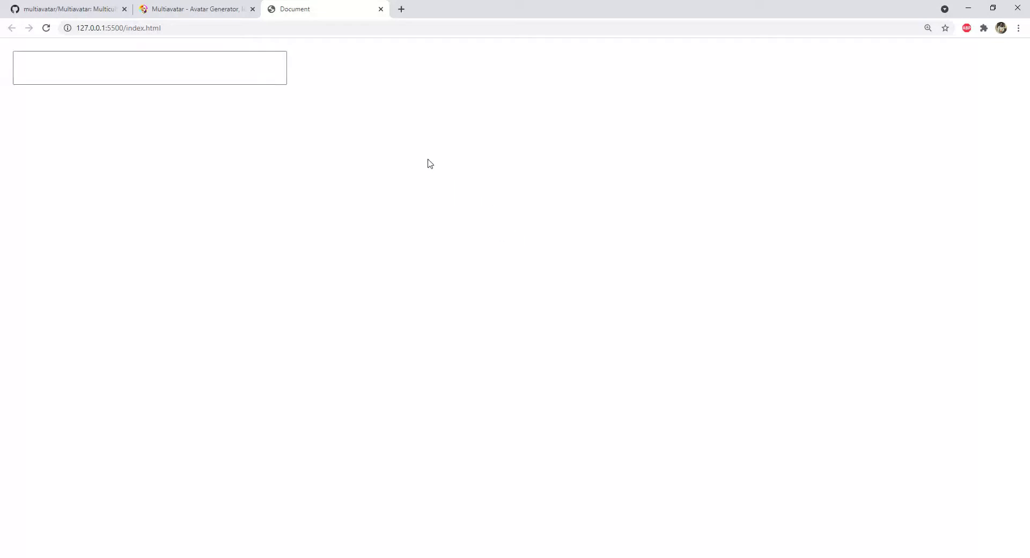
Enter the name Nitij into the page's text box so a unique avatar renders beneath it
{"action": "left_click", "coordinate": [149, 67]}
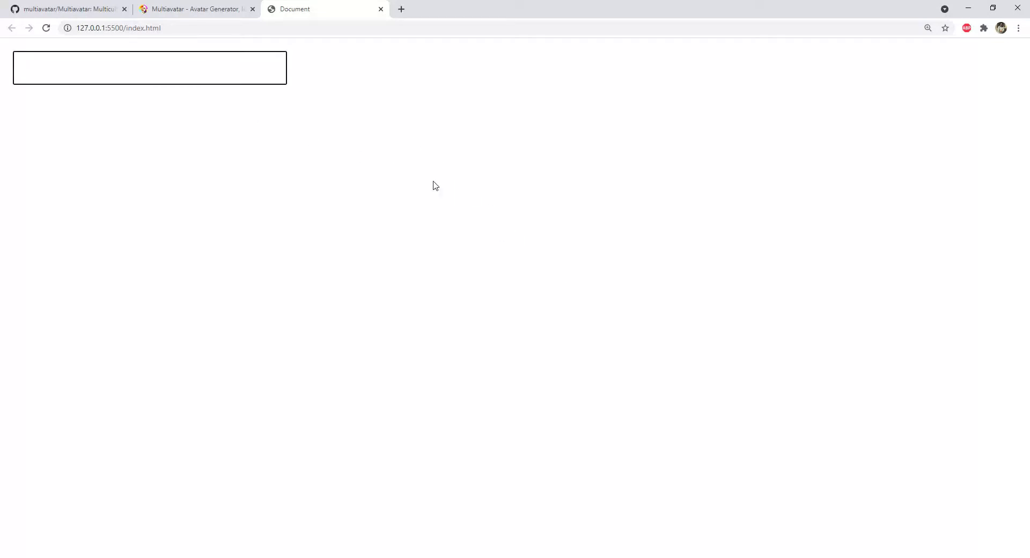
{"action": "type", "text": "nitij"}
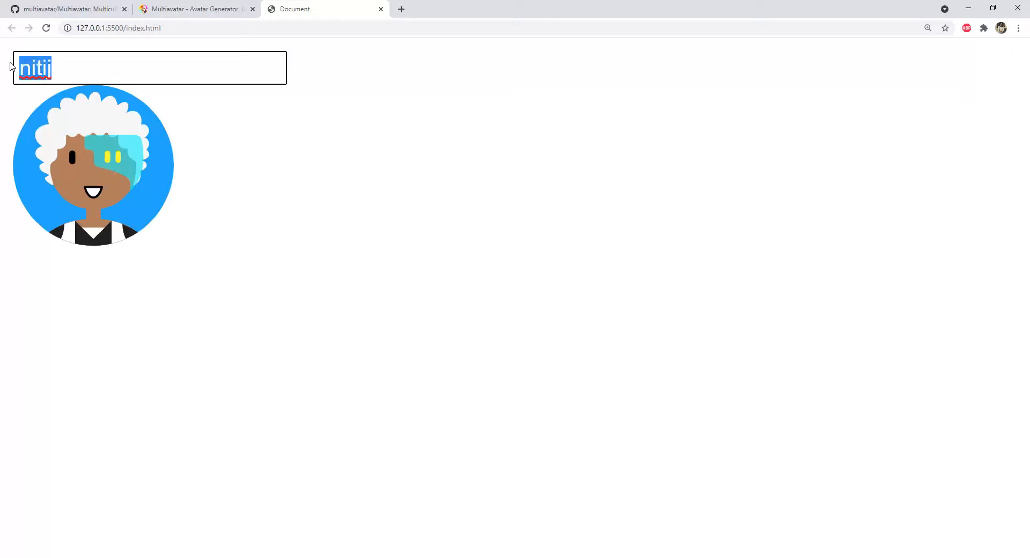
{"action": "type", "text": "Ni"}
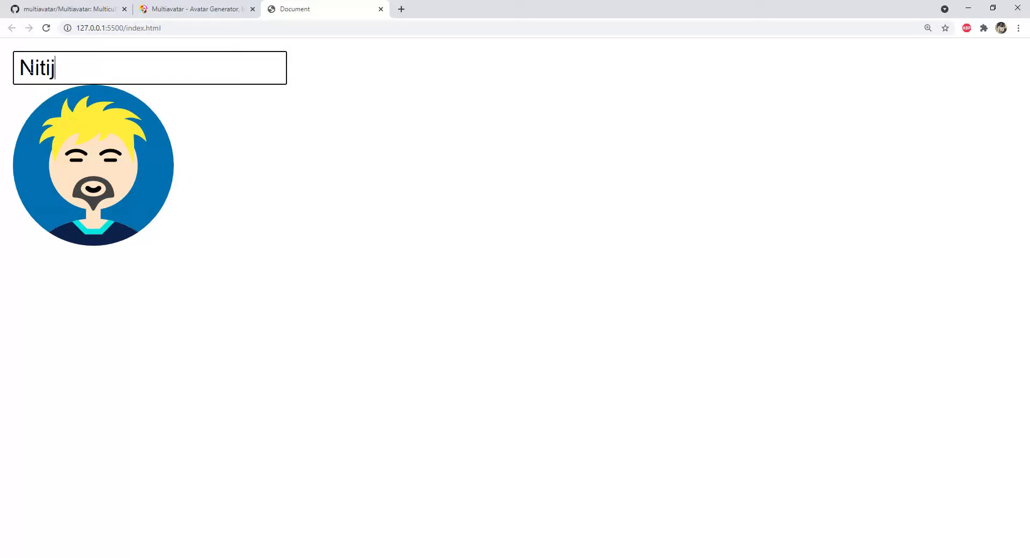
{"action": "type", "text": "st"}
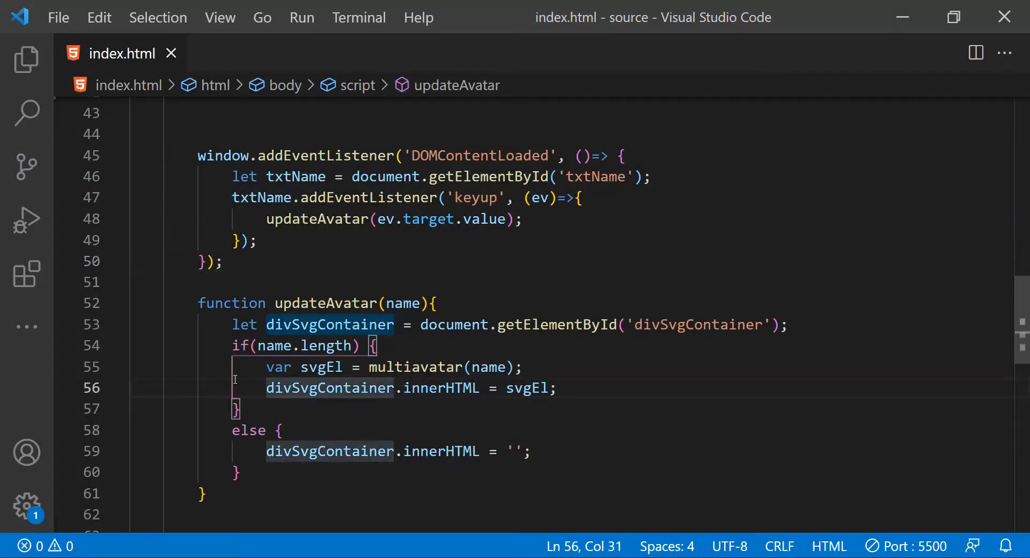
Select line 55 with the svgEl multiavatar(name) call, then return to the Multiavatar GitHub README
{"action": "left_click_drag", "start_coordinate": [266, 367], "coordinate": [331, 367]}
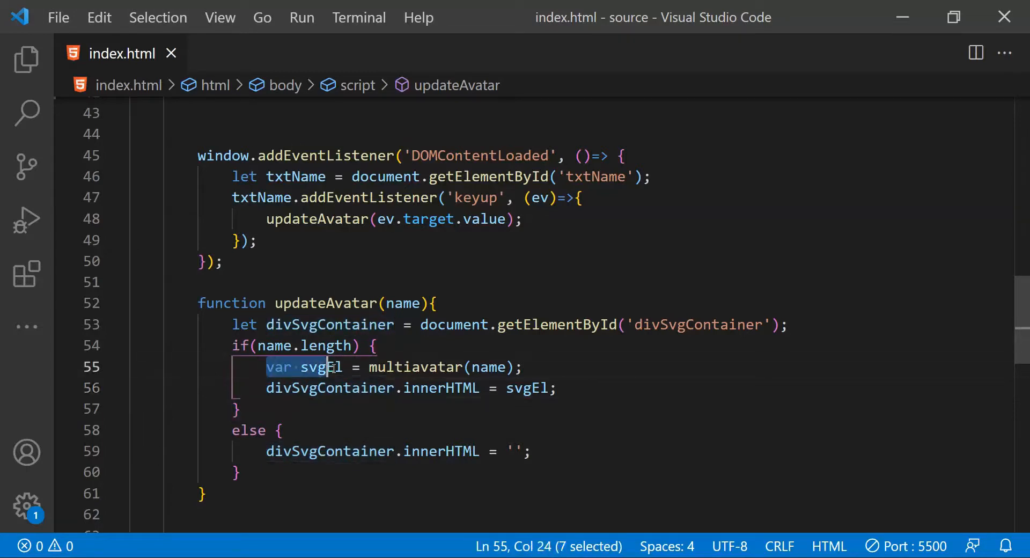
{"action": "left_click_drag", "start_coordinate": [332, 367], "coordinate": [526, 366]}
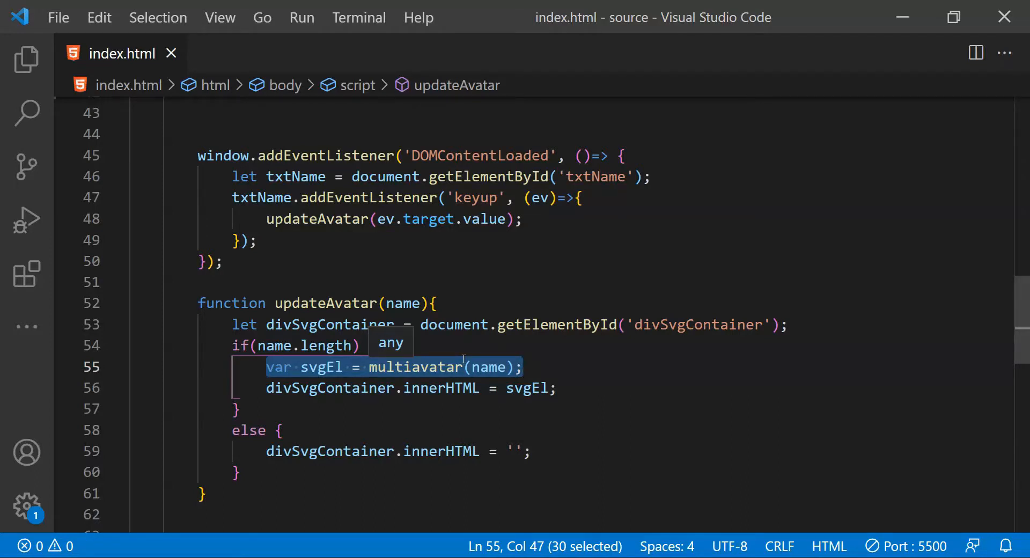
{"action": "left_click", "coordinate": [390, 507]}
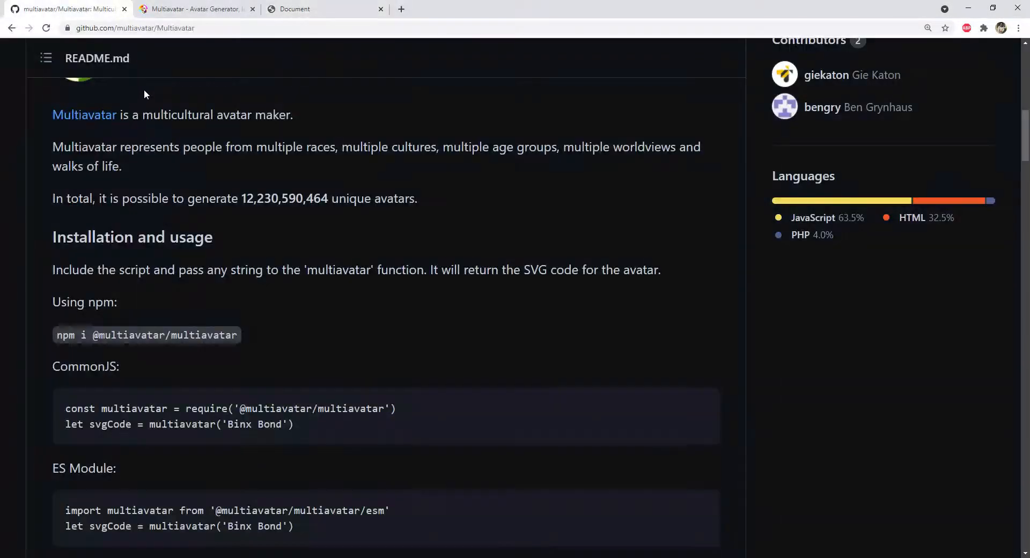
{"action": "mouse_move", "coordinate": [366, 346]}
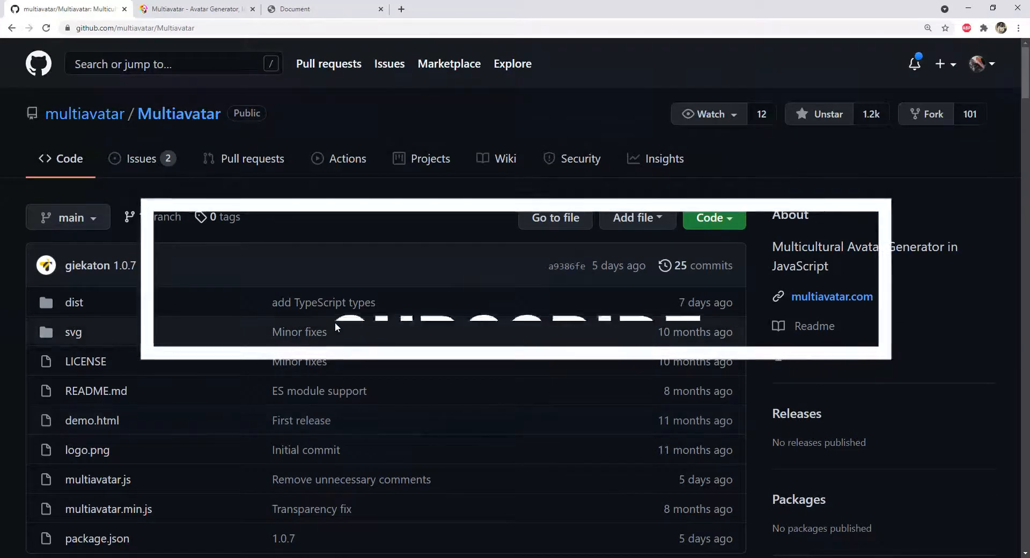
{"action": "scroll", "scroll_direction": "down", "scroll_amount": 3}
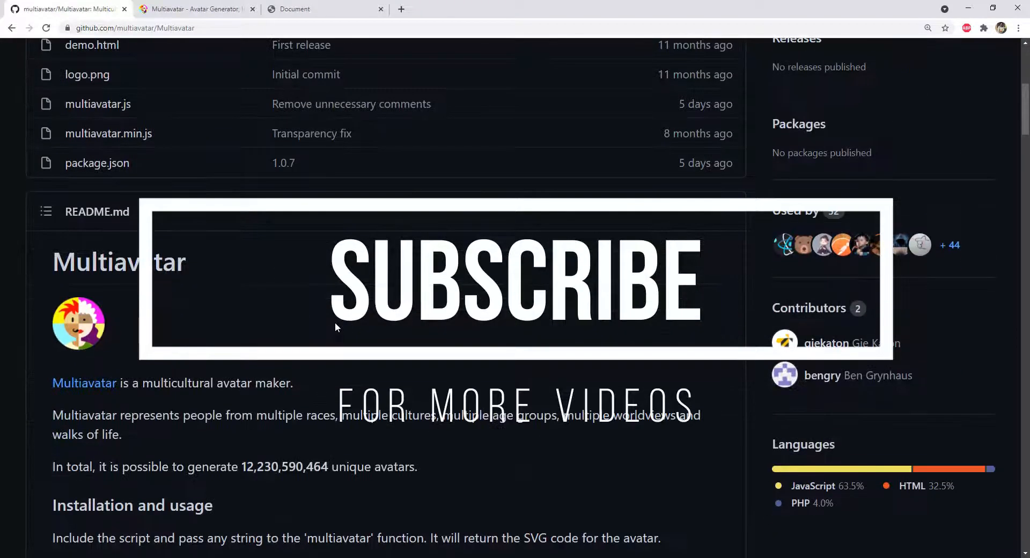